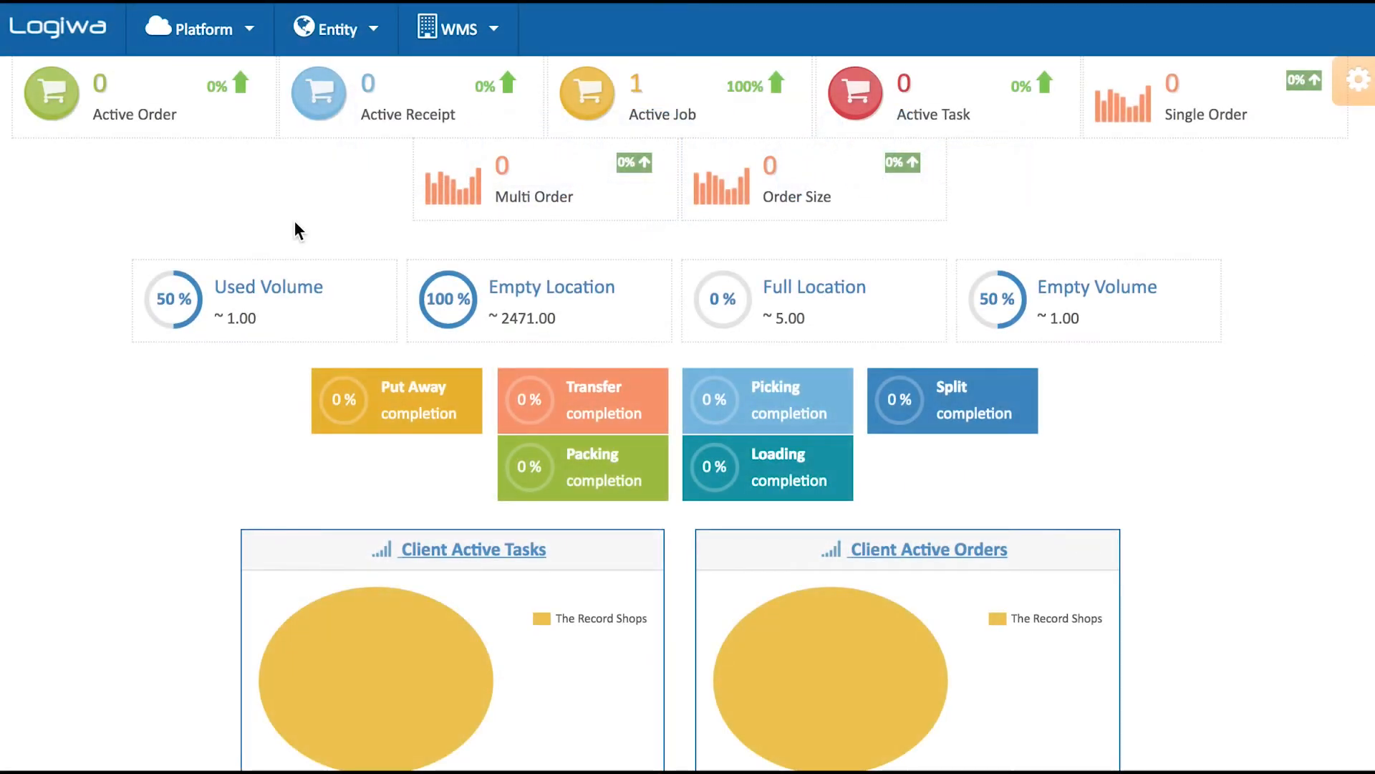
pyautogui.moveTo(301, 220)
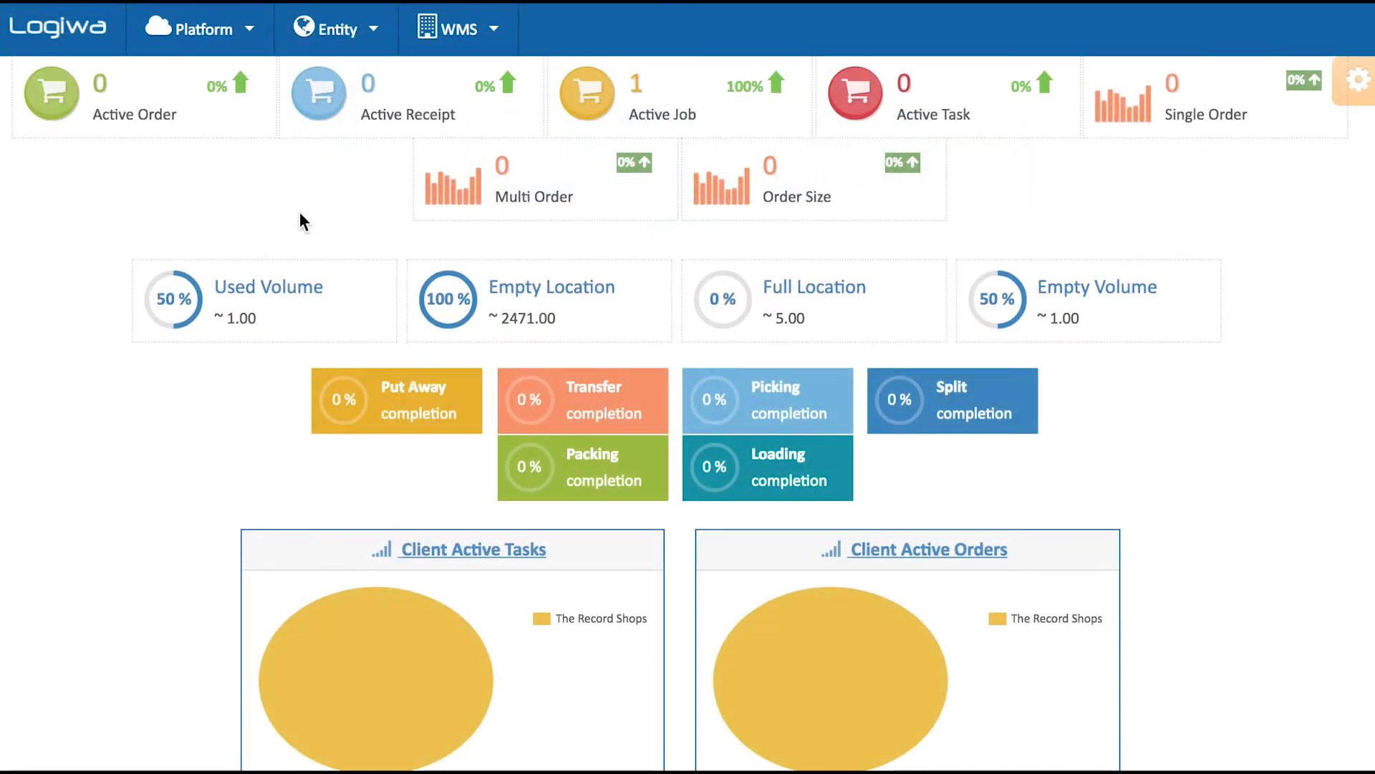
# - Open purchase order PO2069's item list showing Nike Shoes and Prada sunglasses lines
pyautogui.click(456, 29)
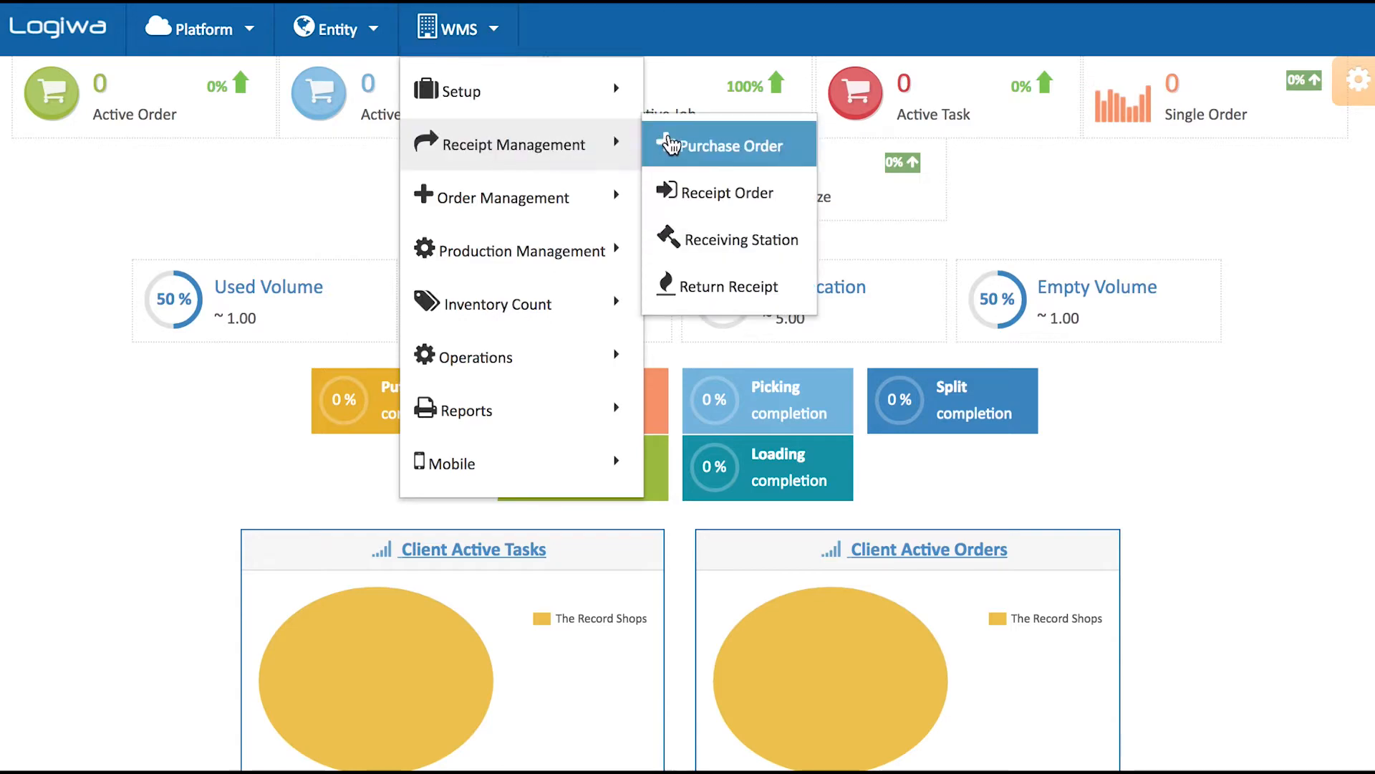
pyautogui.click(727, 145)
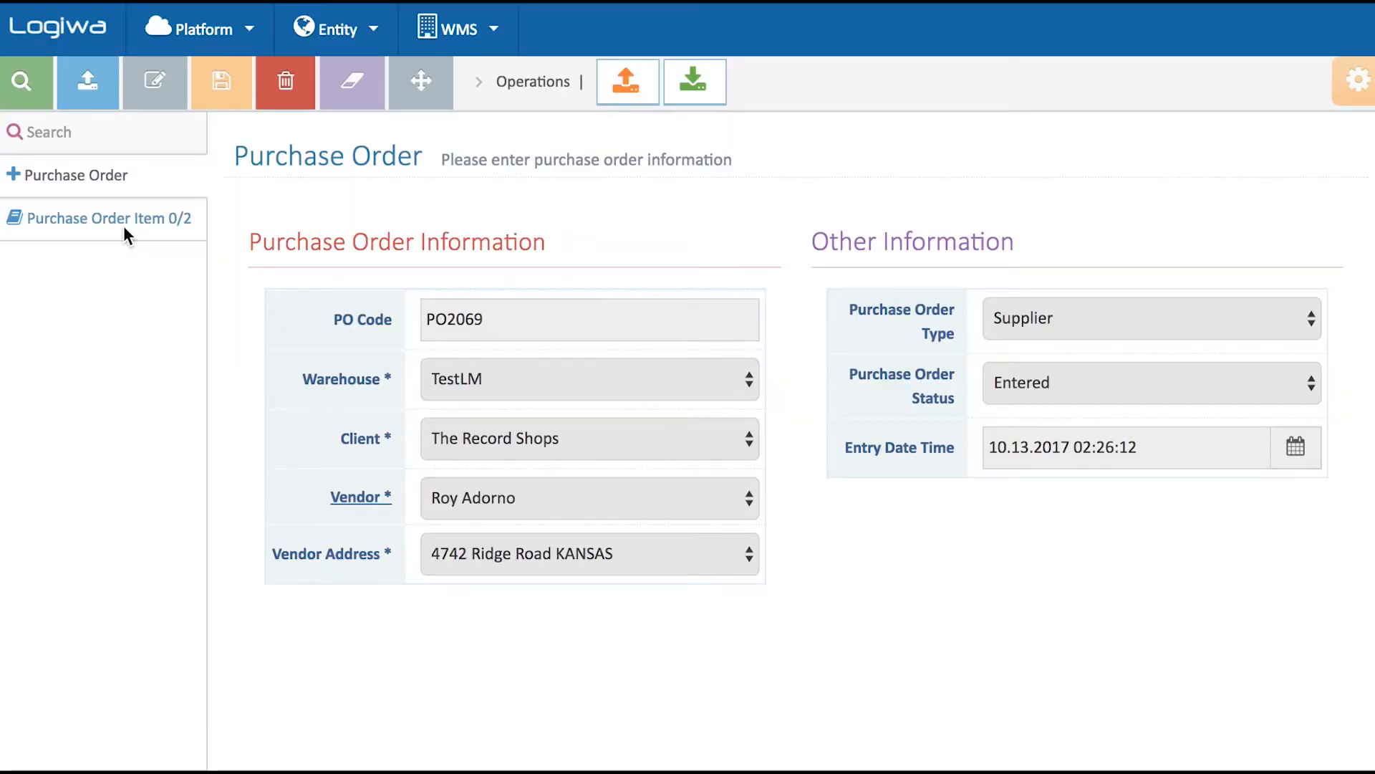
pyautogui.click(105, 218)
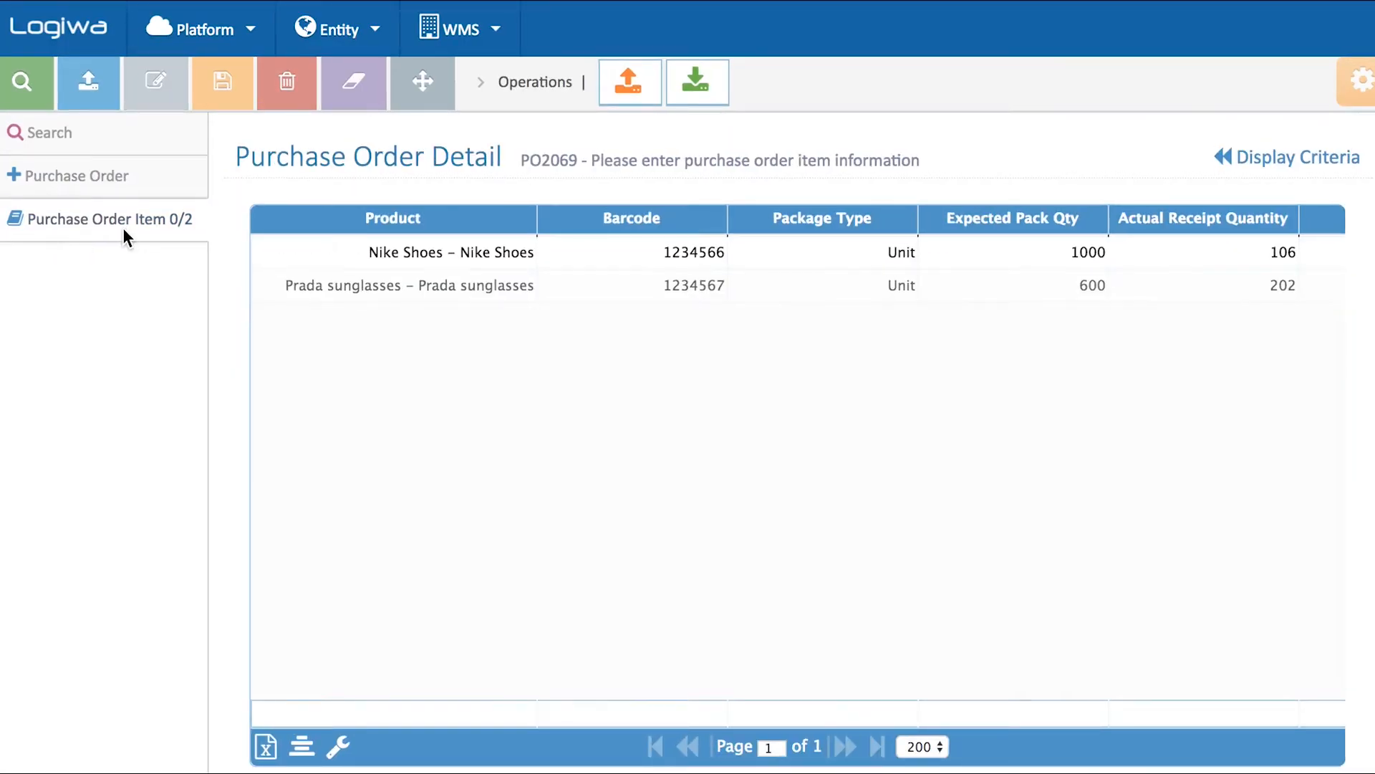
pyautogui.moveTo(180, 215)
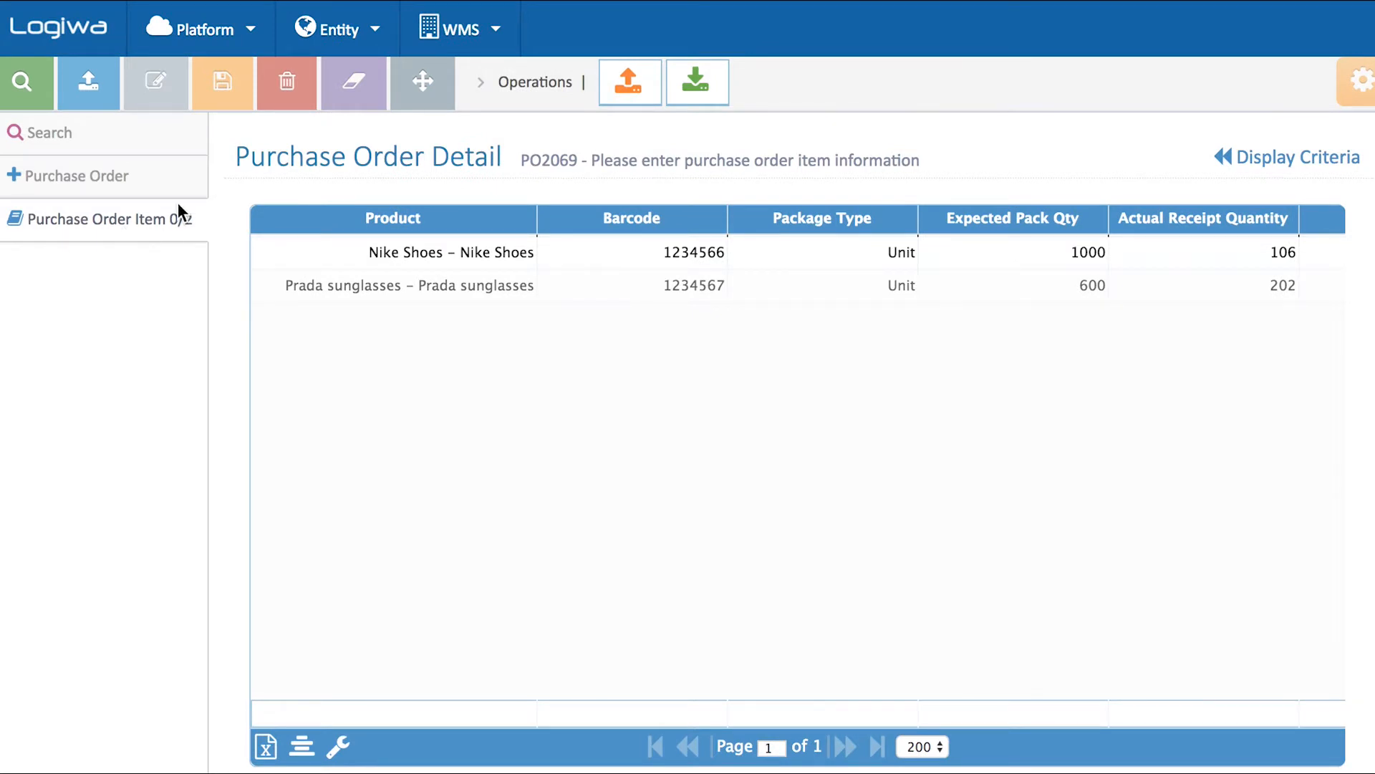
# - Start mobile receiving with receipt order PO2069 and receiving location DMG
pyautogui.click(456, 28)
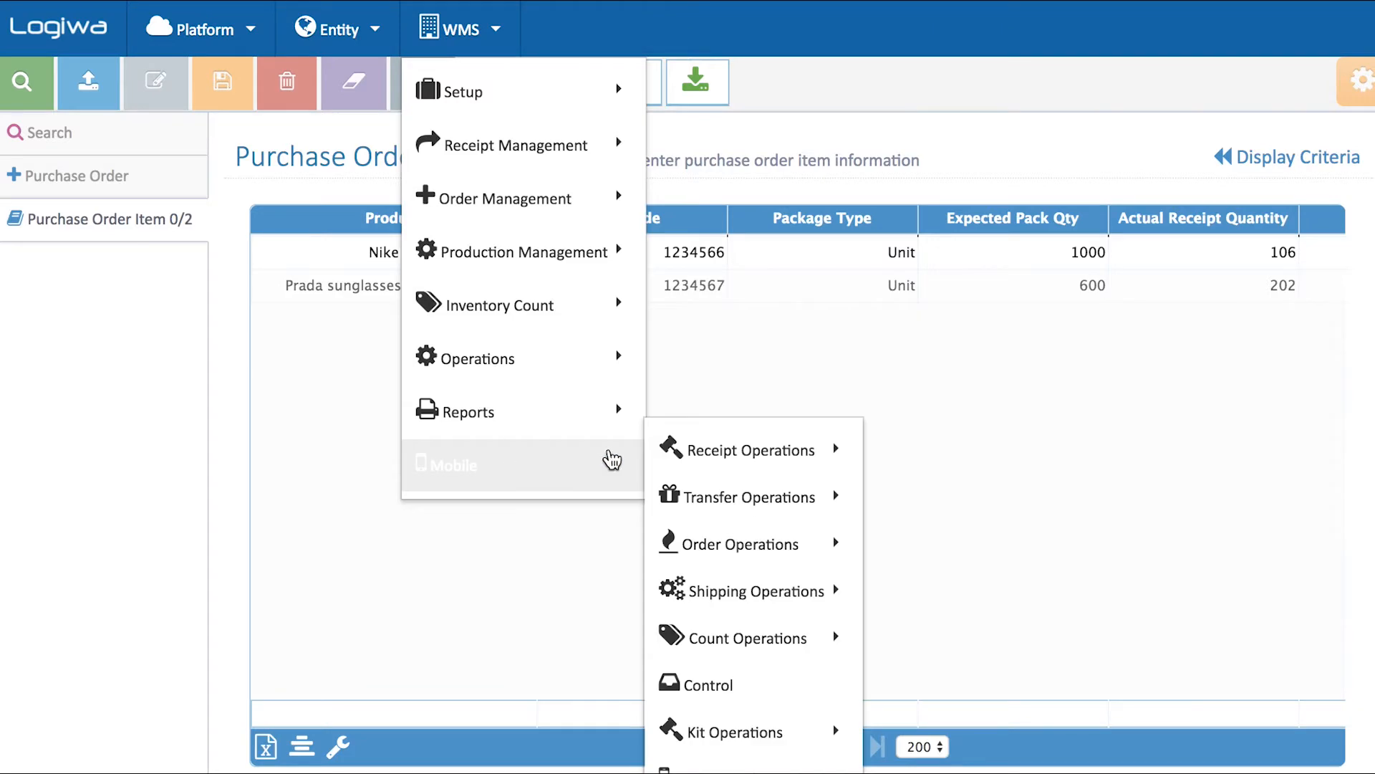
pyautogui.click(750, 450)
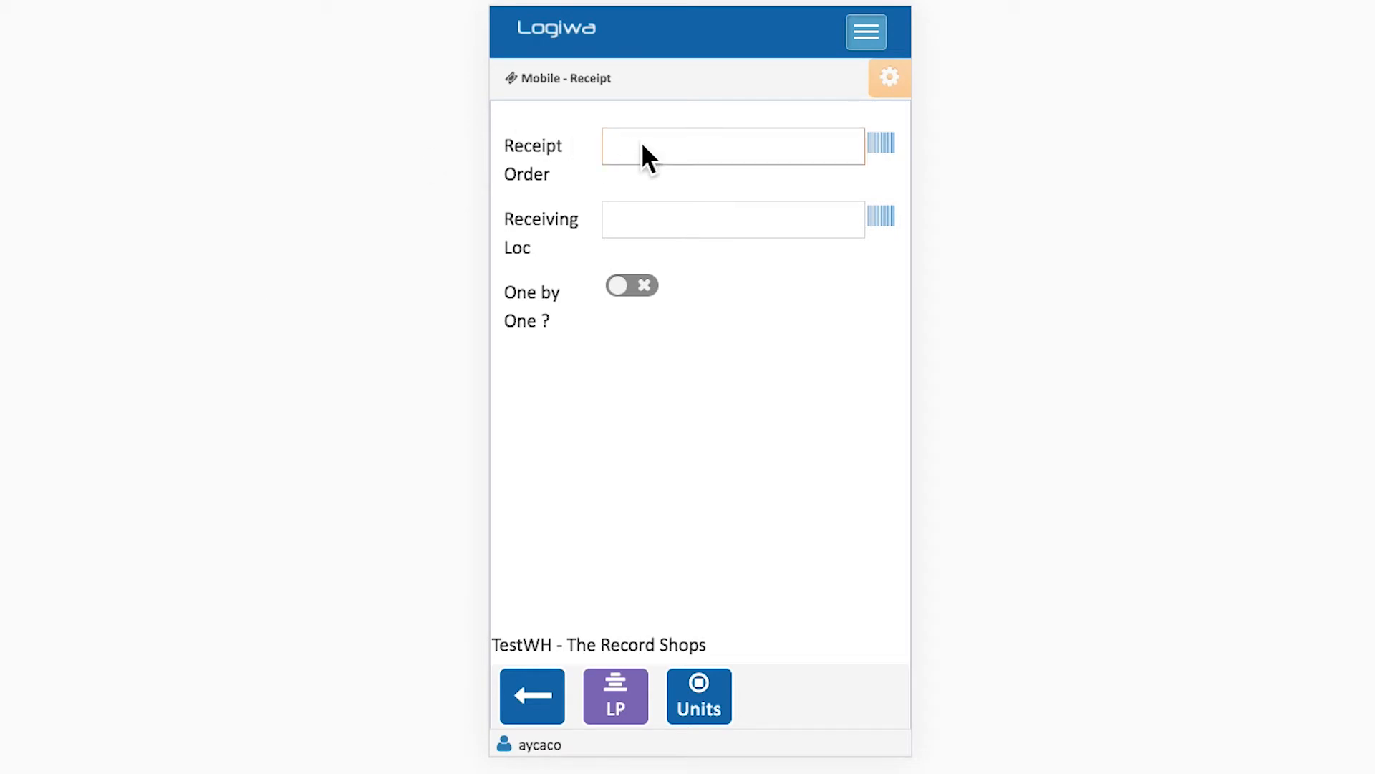
pyautogui.write('PO2069')
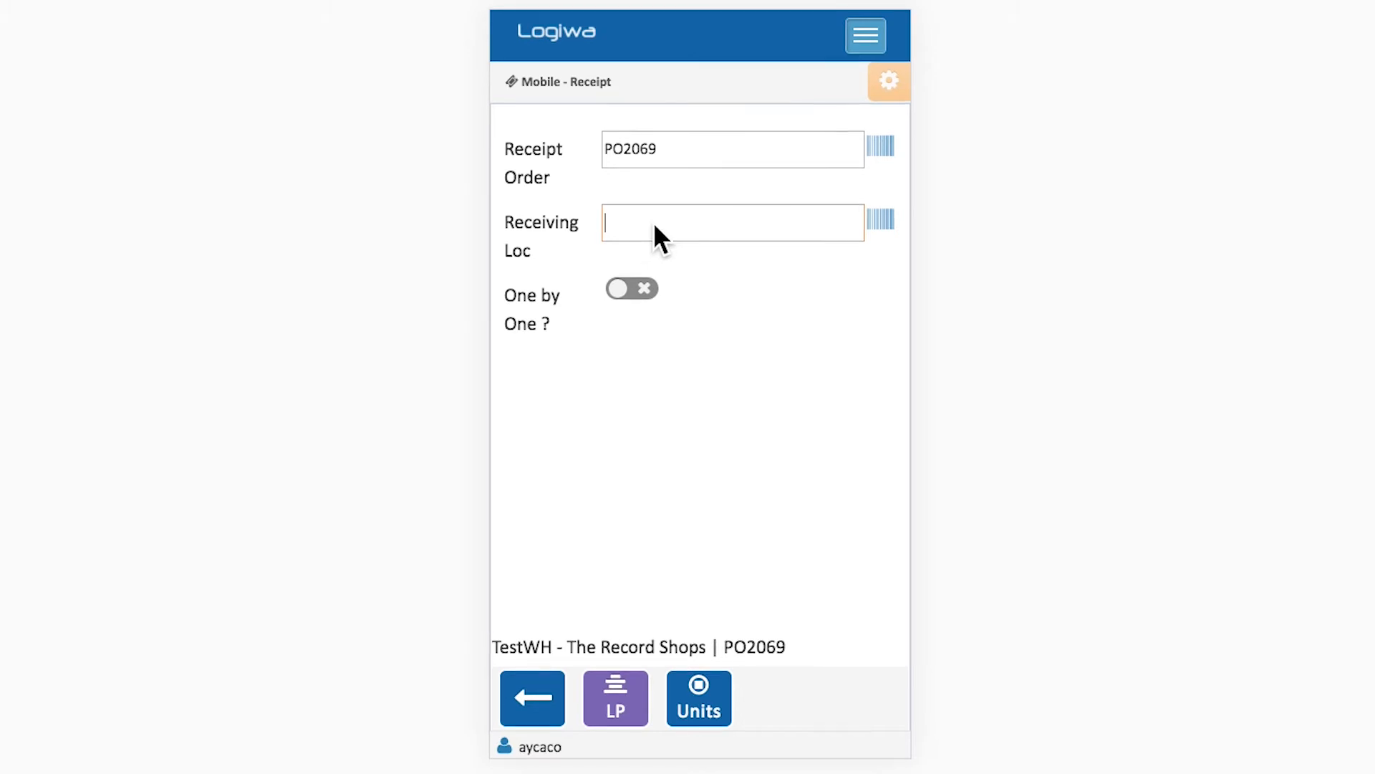
pyautogui.write('DMG')
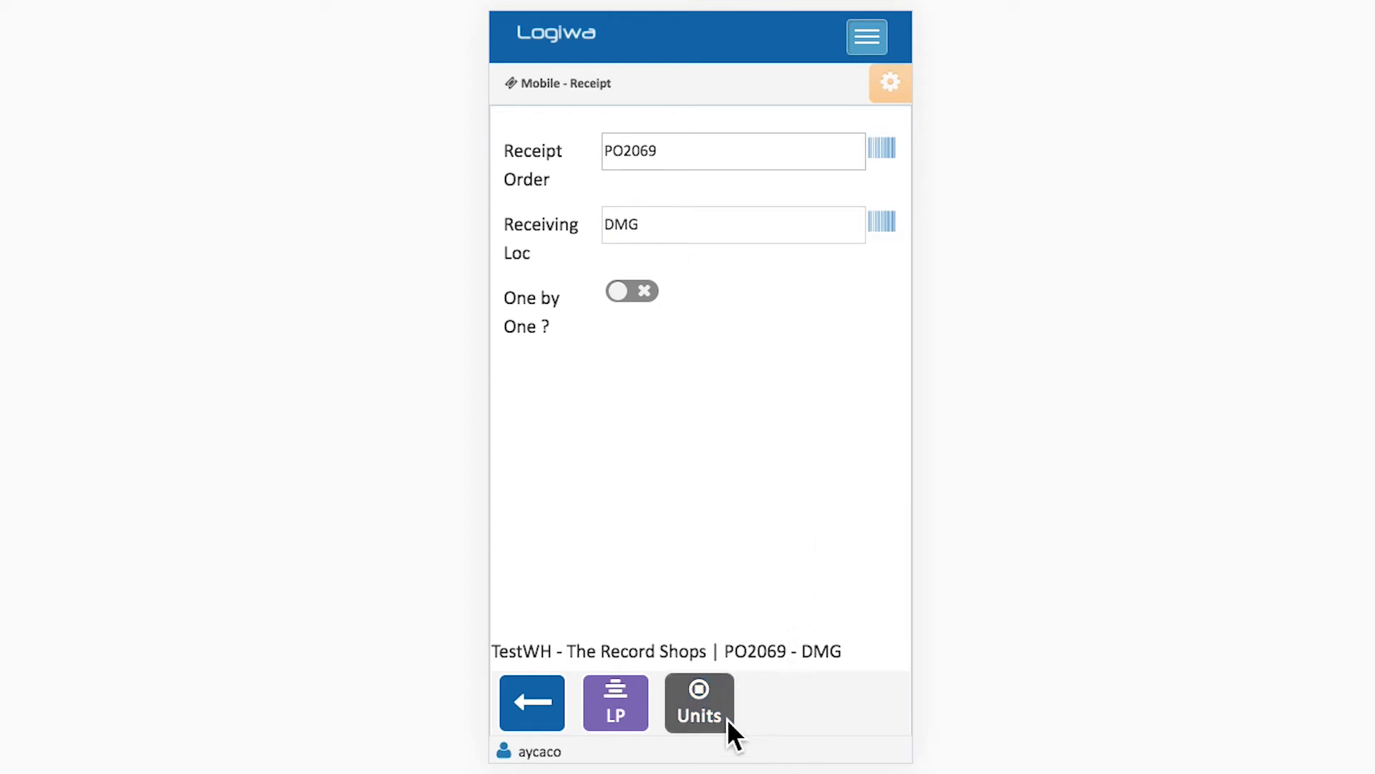
# - Receive by units, set Suitability to Damaged, and attach the damage photo
pyautogui.click(698, 703)
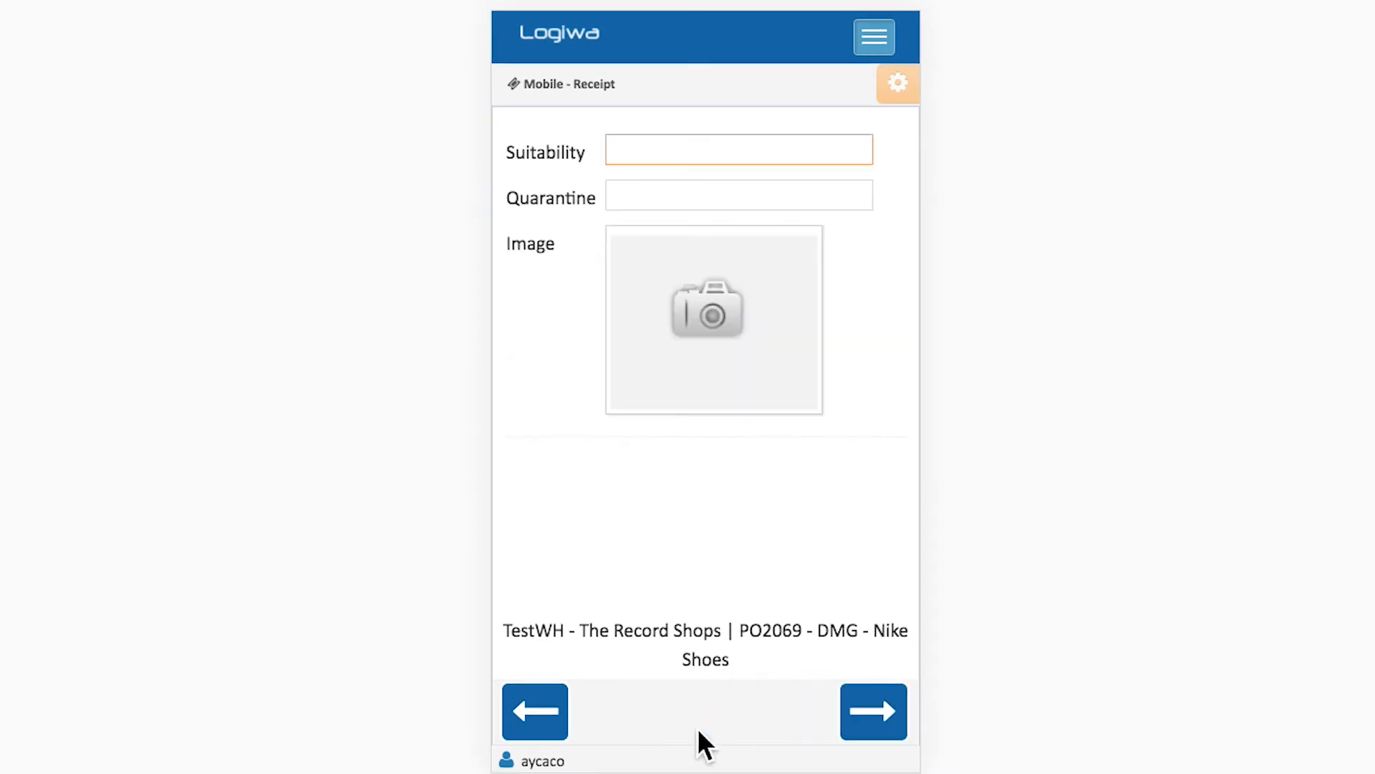
pyautogui.click(738, 149)
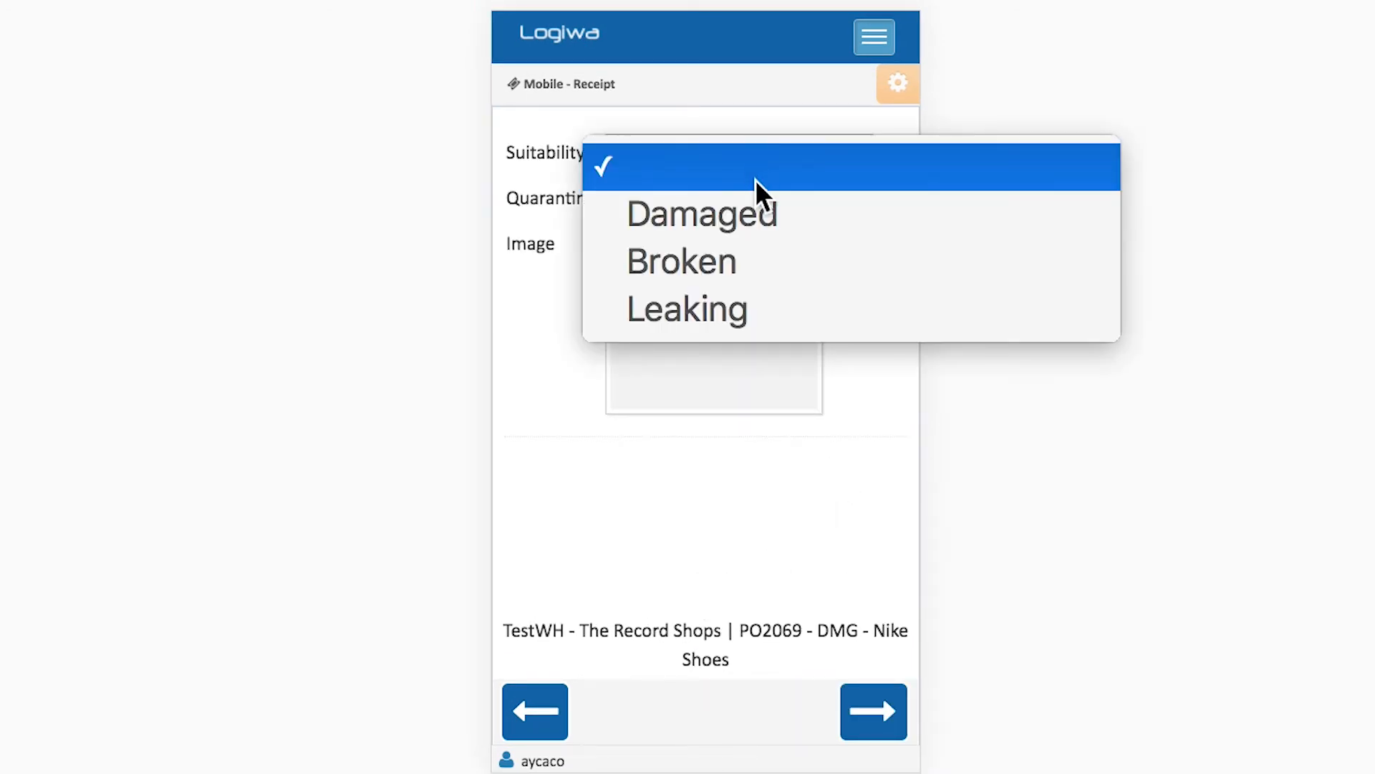
pyautogui.click(700, 214)
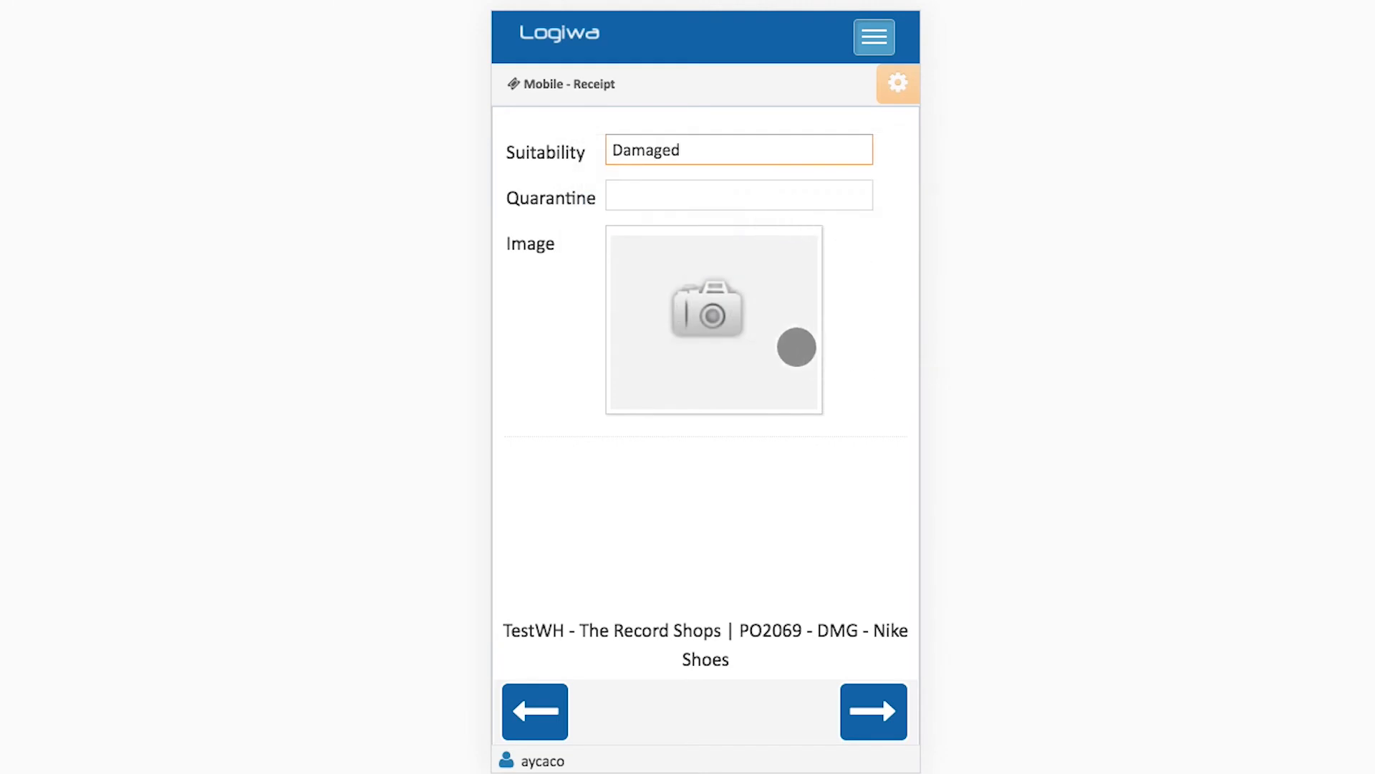
pyautogui.click(714, 319)
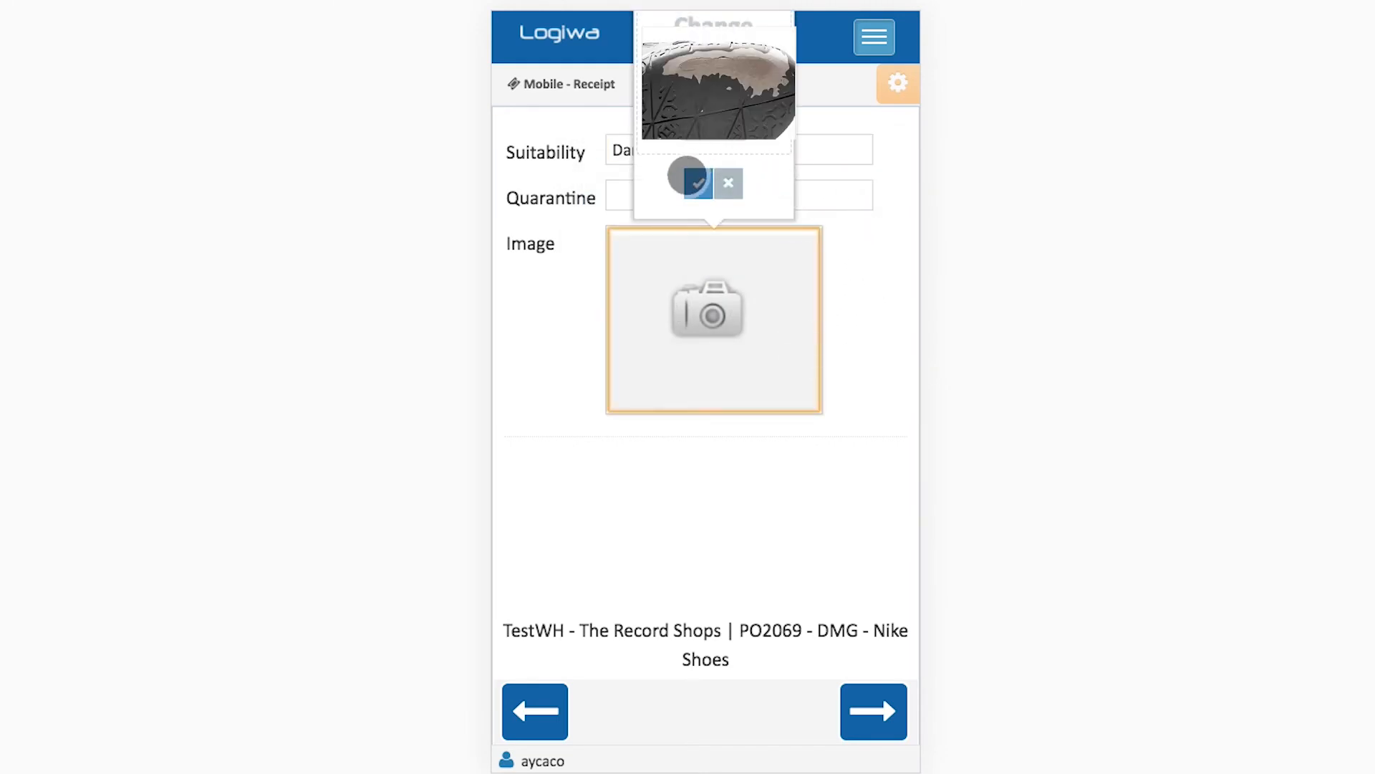
pyautogui.click(697, 183)
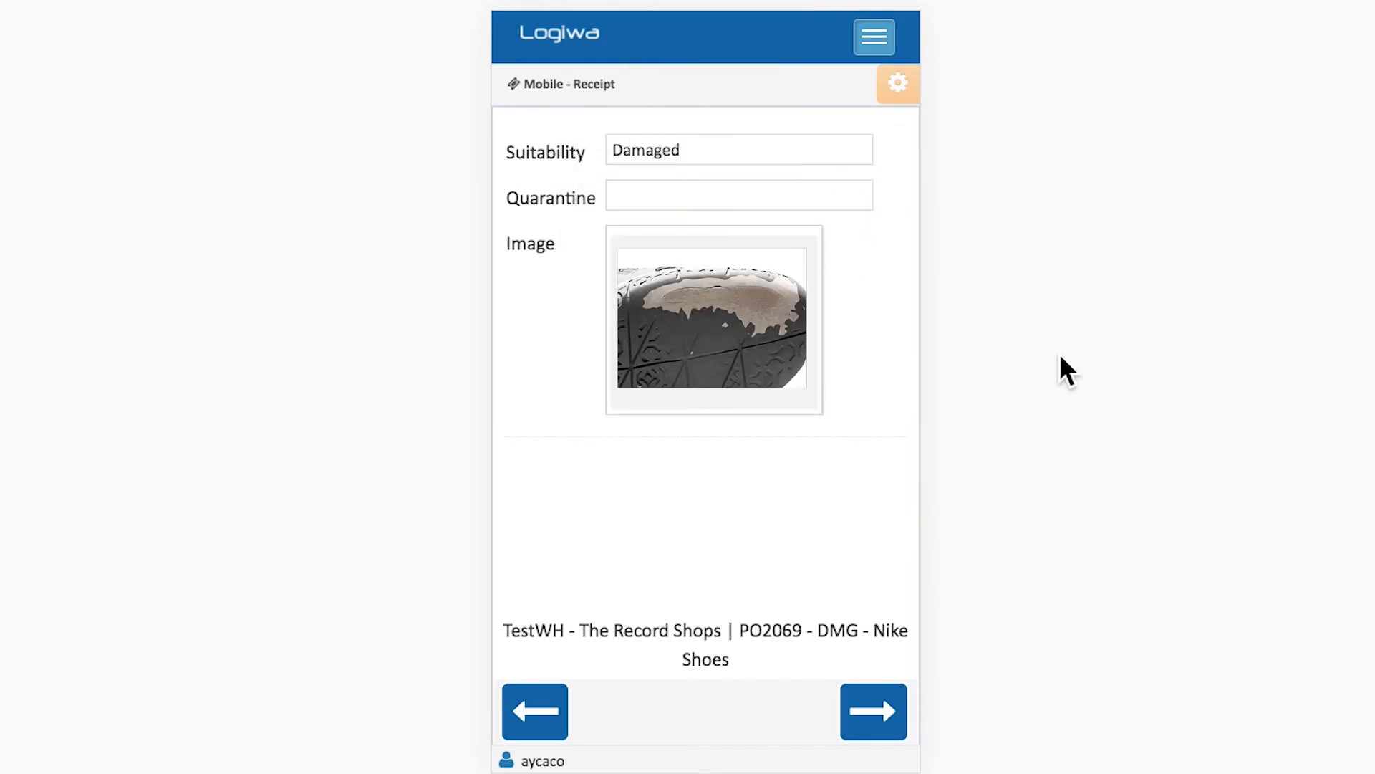
pyautogui.moveTo(934, 672)
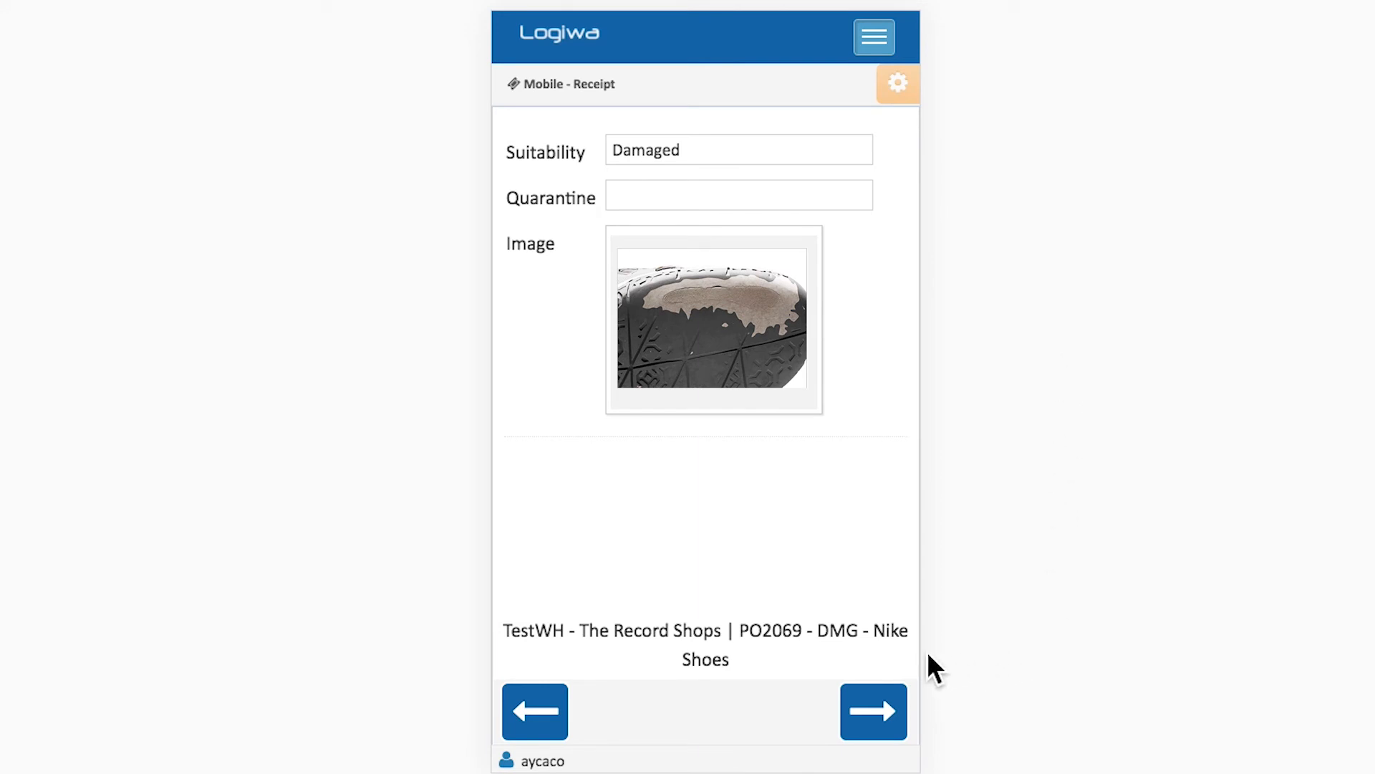
# - Confirm receipt of 1 damaged Nike Shoes unit into DMG
pyautogui.click(873, 711)
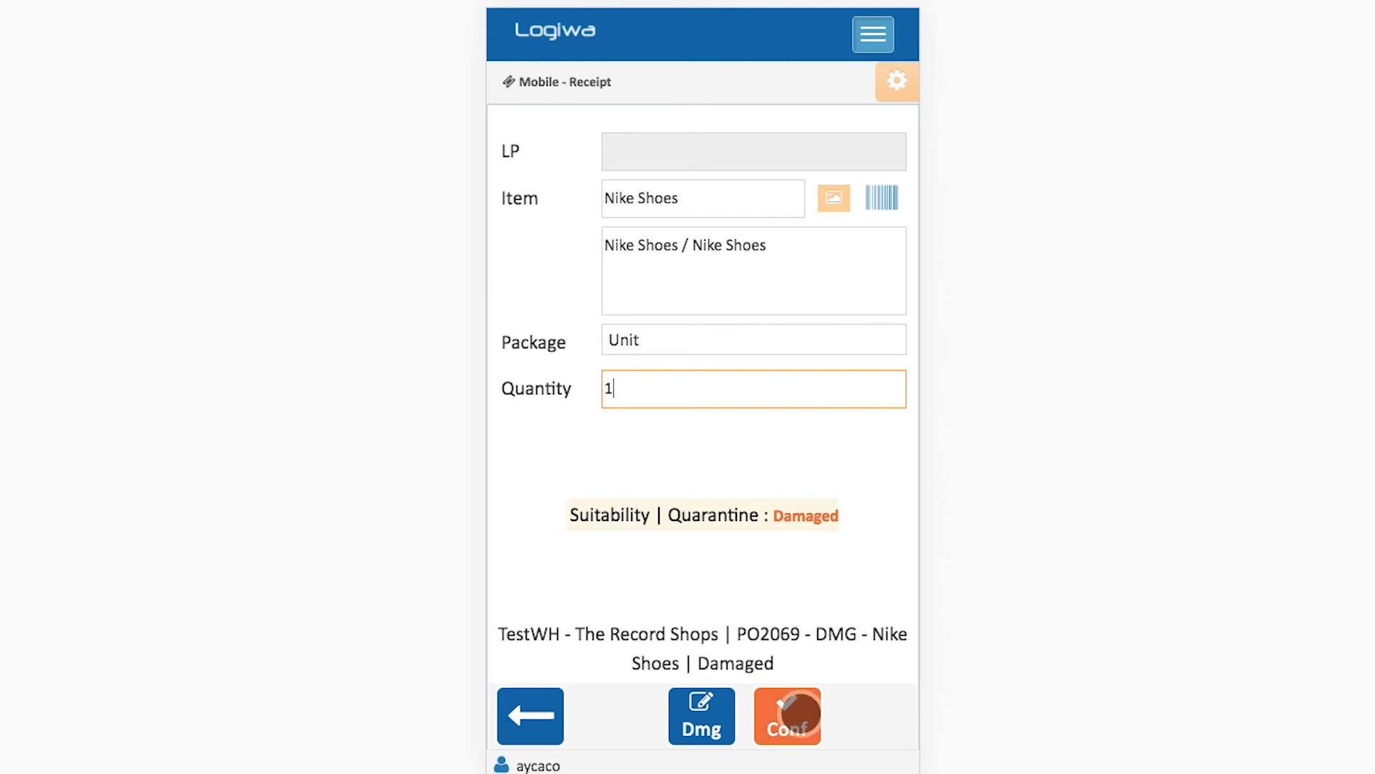
pyautogui.click(787, 715)
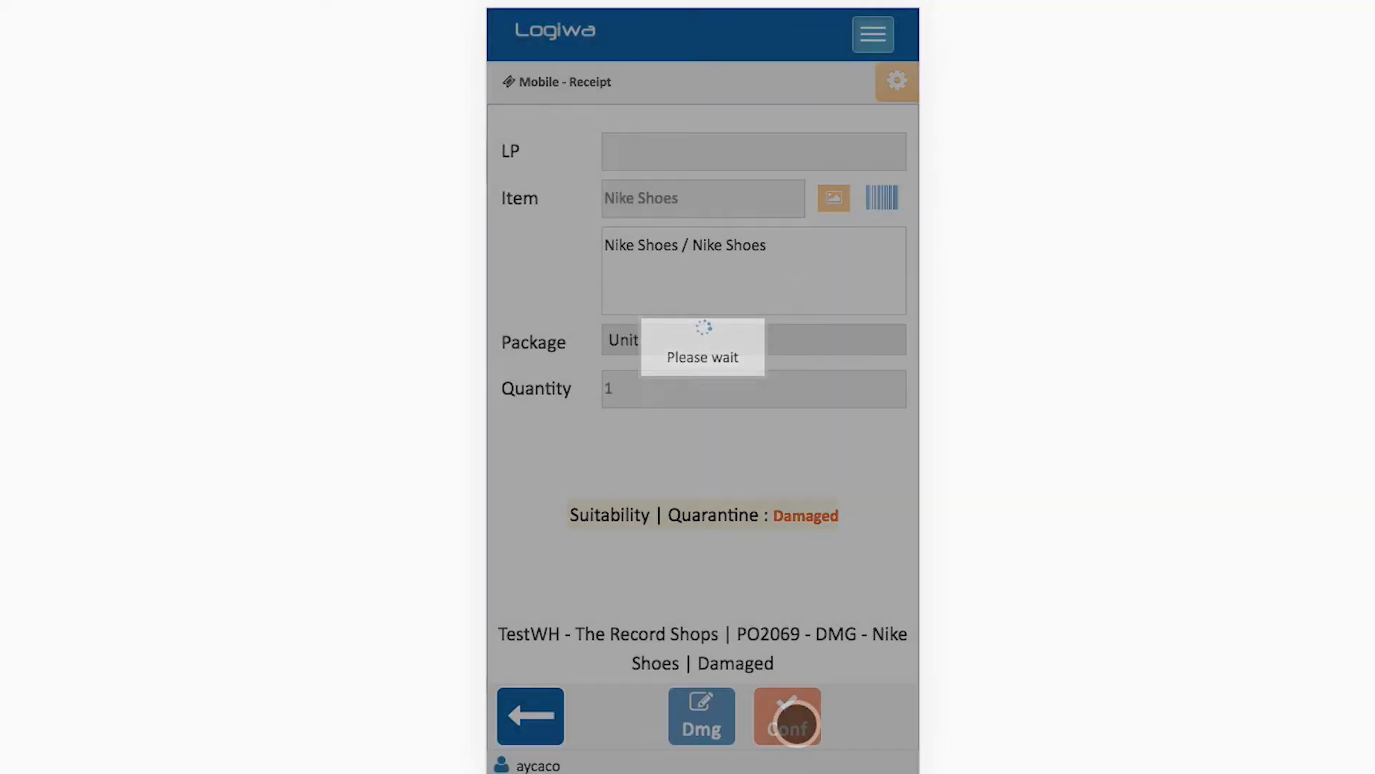
pyautogui.click(786, 716)
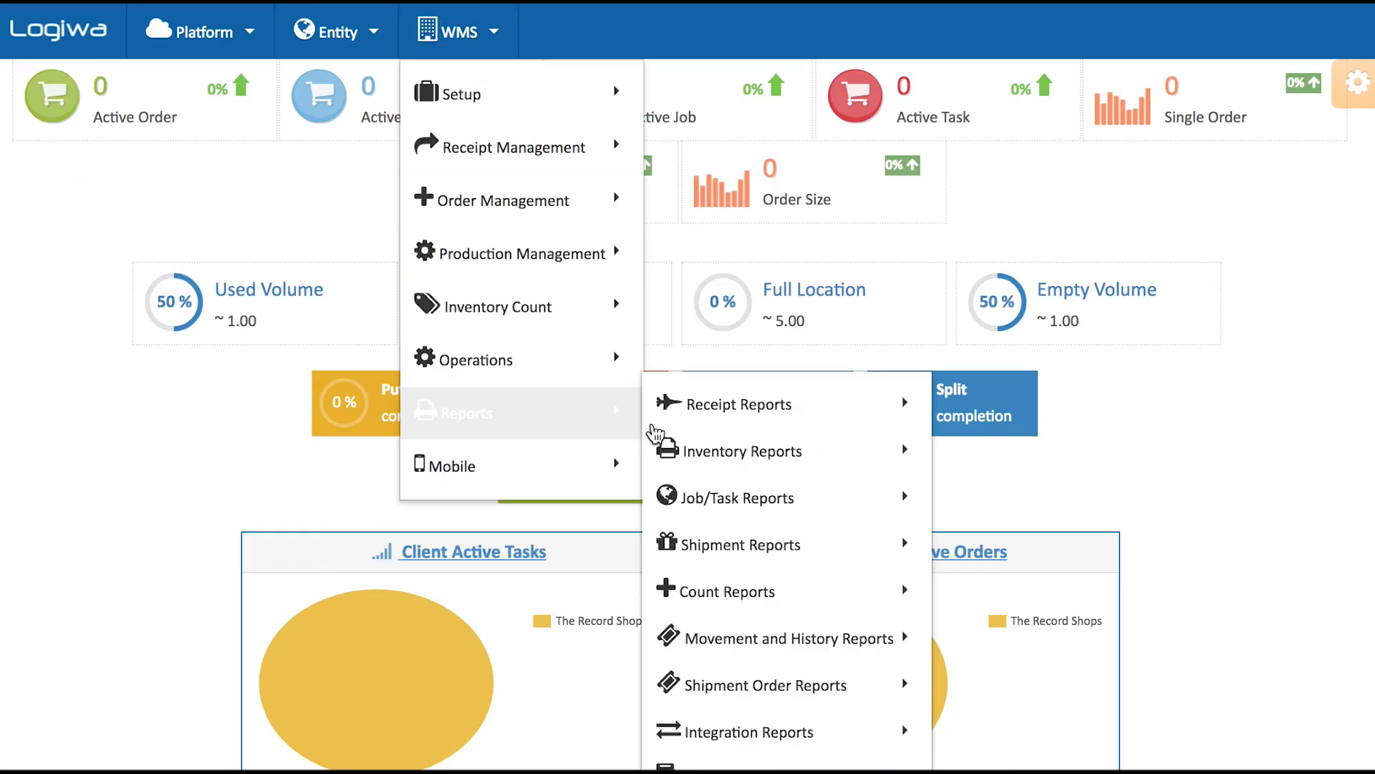
pyautogui.moveTo(742, 450)
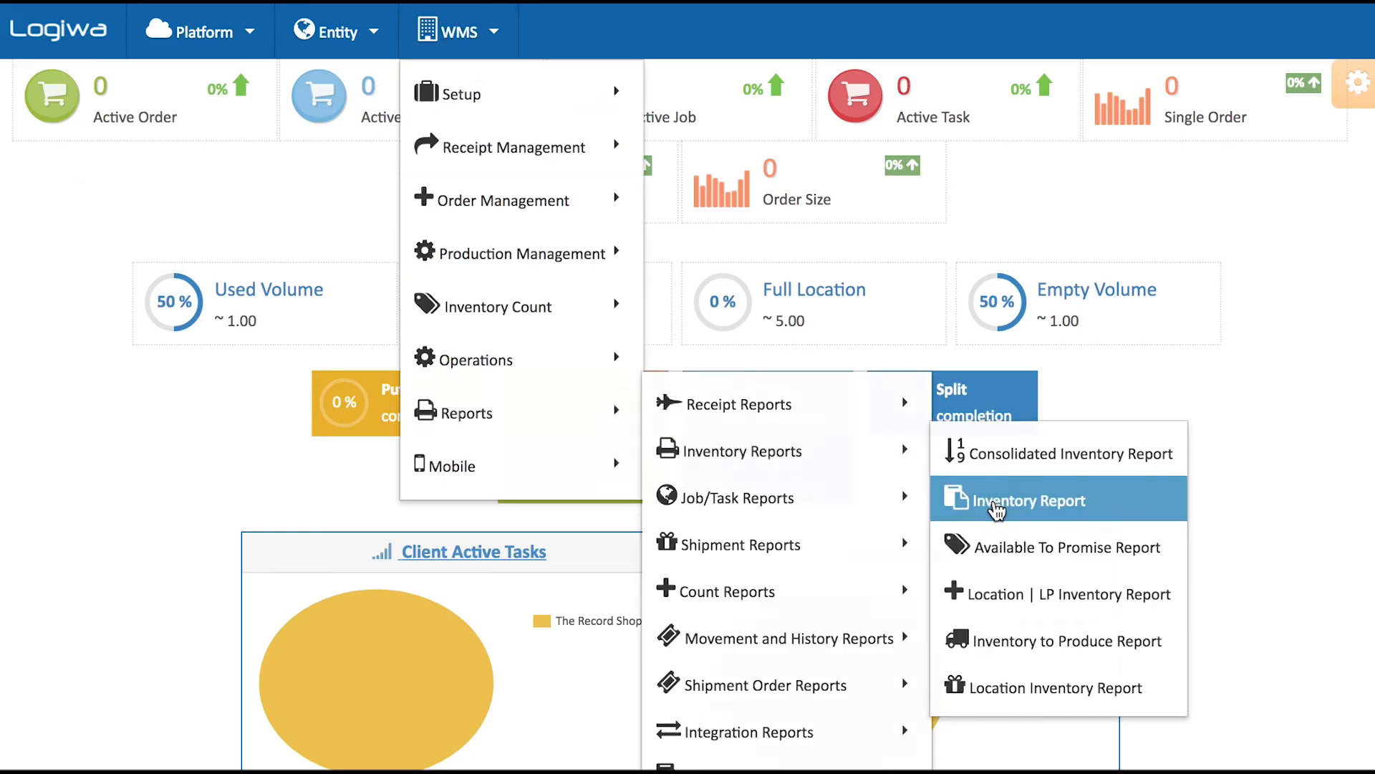
# - Open the Inventory Report listing Nike Shoes stock at location DMG
pyautogui.click(1031, 500)
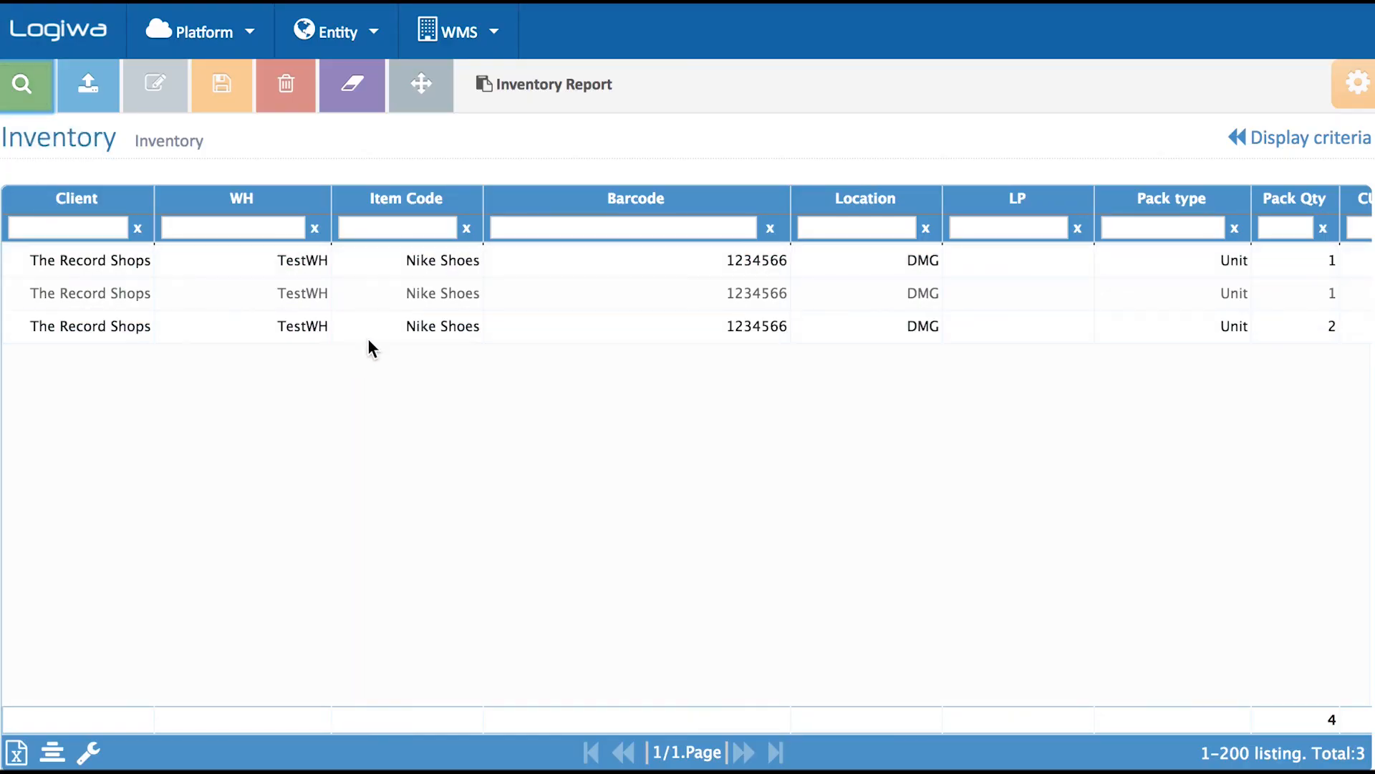